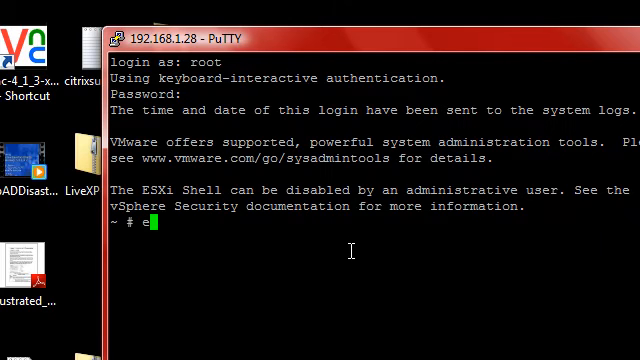
Run esxtop at the ESXi root shell to show the per-world CPU panel.
type("sxtop")
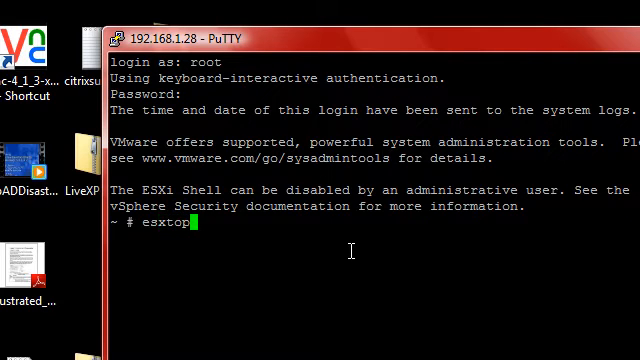
key("Return")
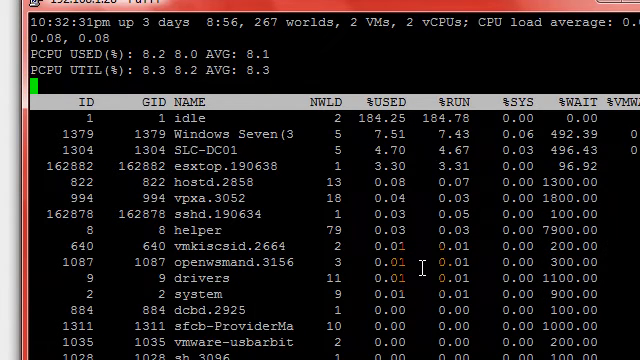
key("s")
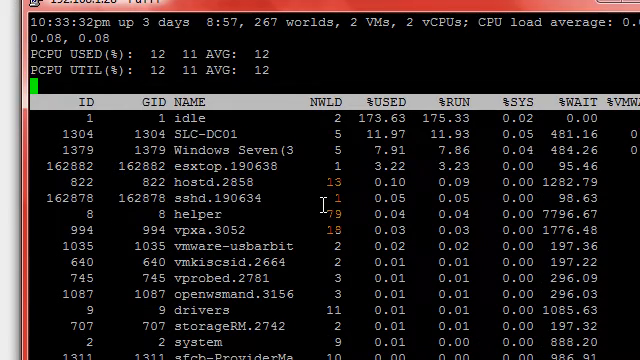
key("m")
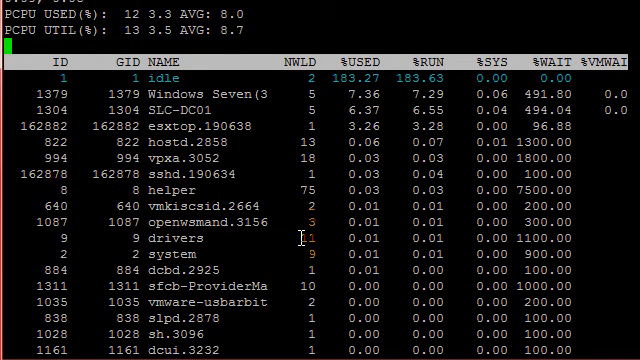
In esxtop's CPU field selection, toggle the Leader World Id field on then off, and return.
key("f")
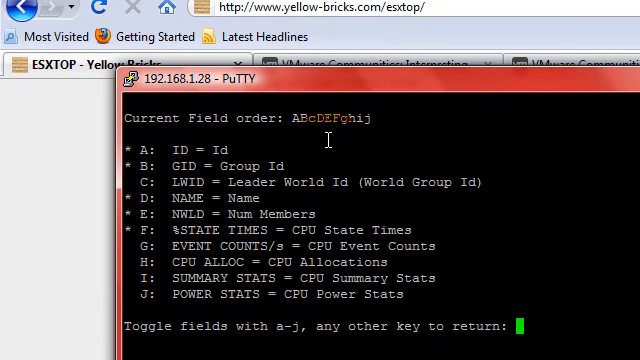
key("g")
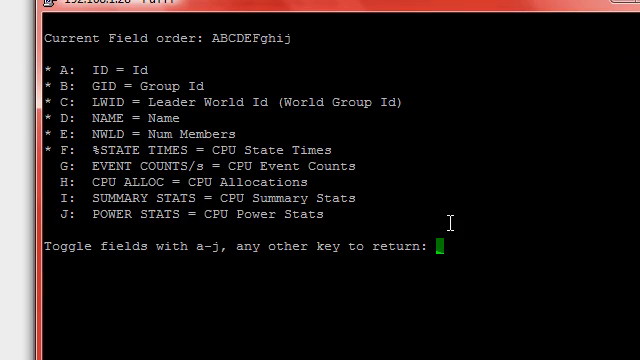
key("c")
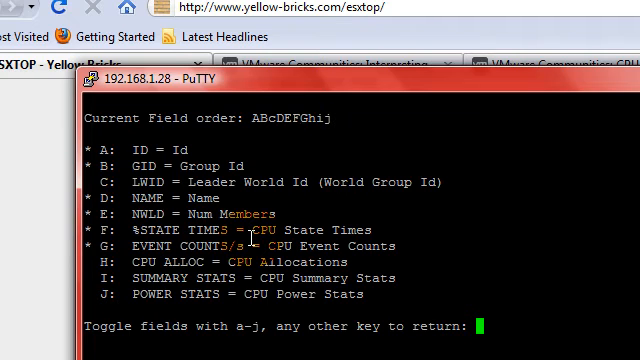
key("Return")
type("ex")
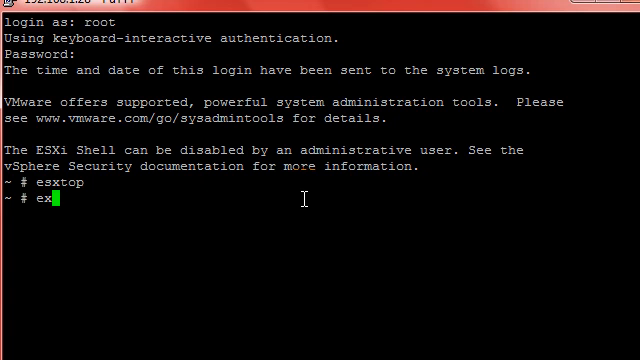
Relaunch esxtop from the shell after discarding a mistyped command line.
type("stop ?")
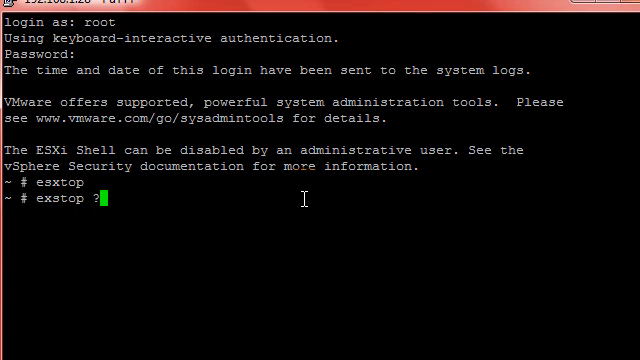
key("BackSpace")
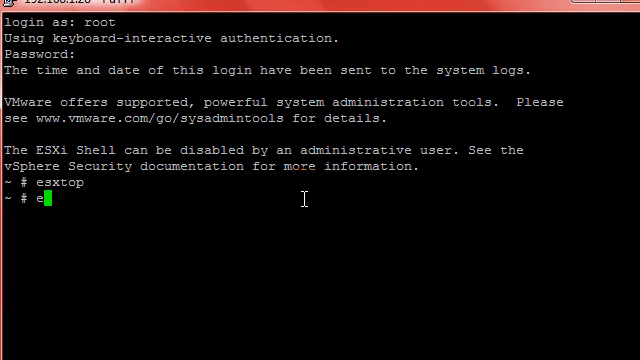
type("sxtop /")
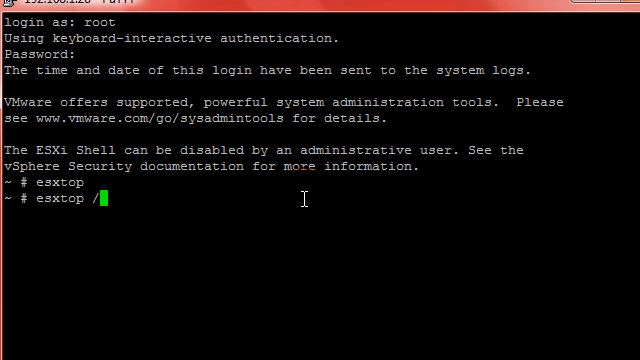
key("Return")
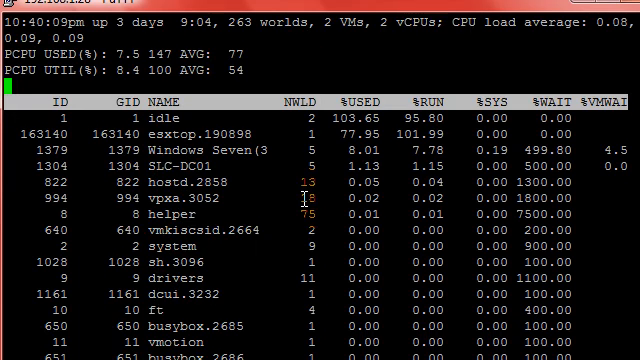